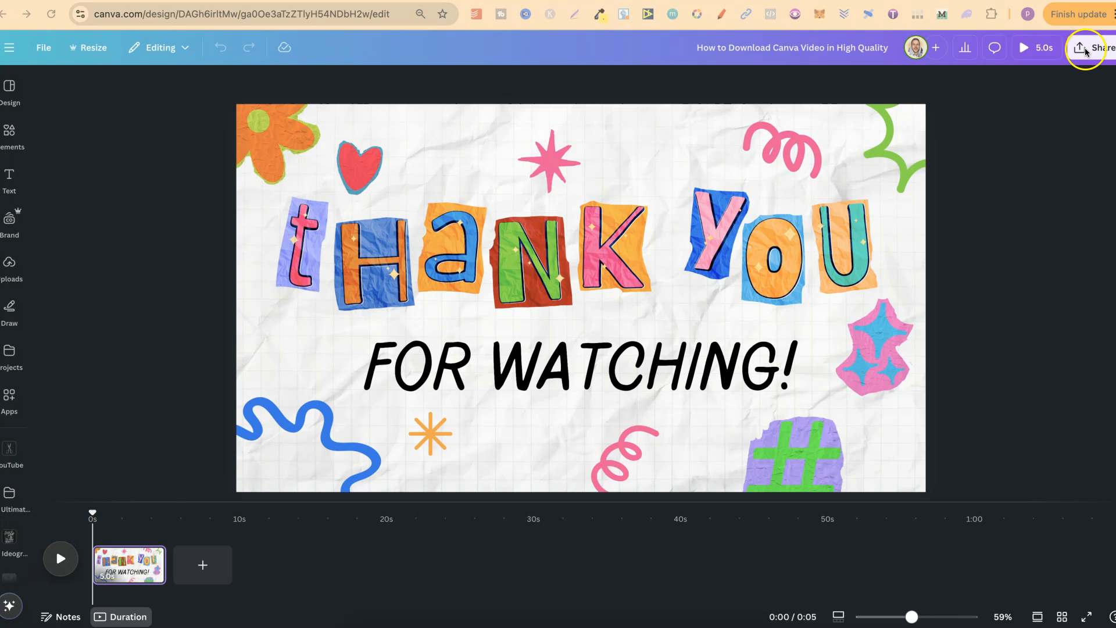
# - Reach the Download options for the design through the Share panel
pyautogui.click(1081, 48)
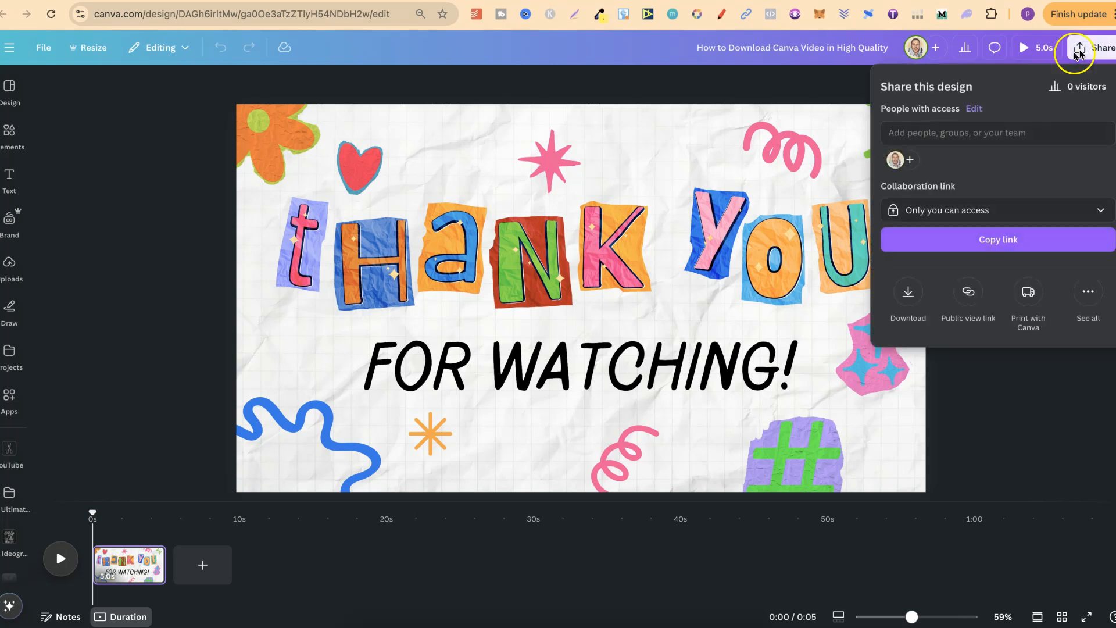
pyautogui.click(908, 295)
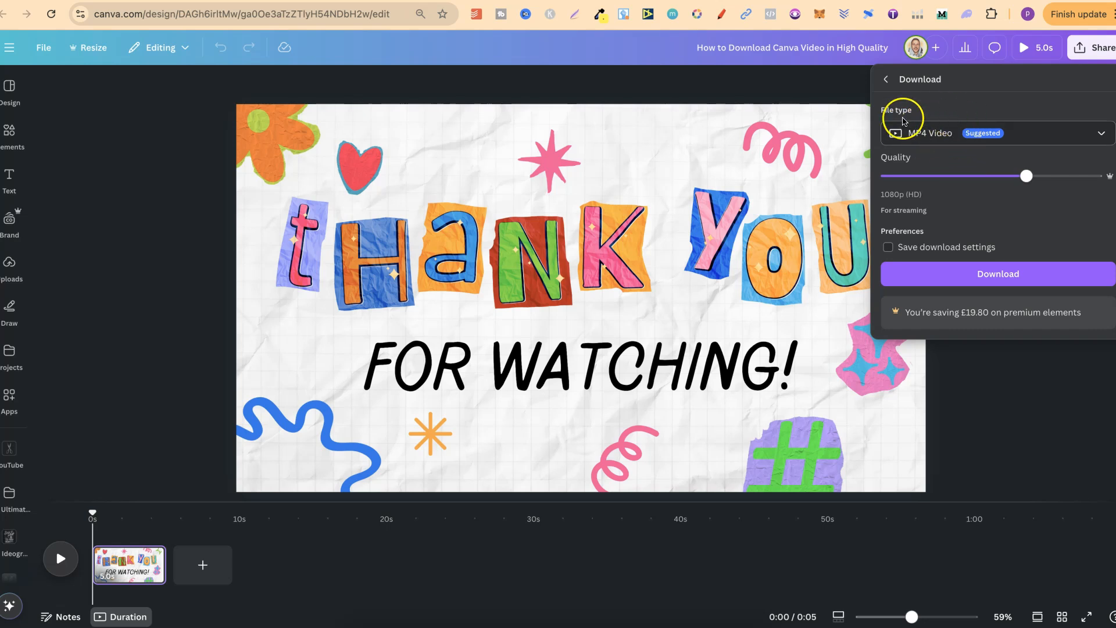
pyautogui.click(993, 132)
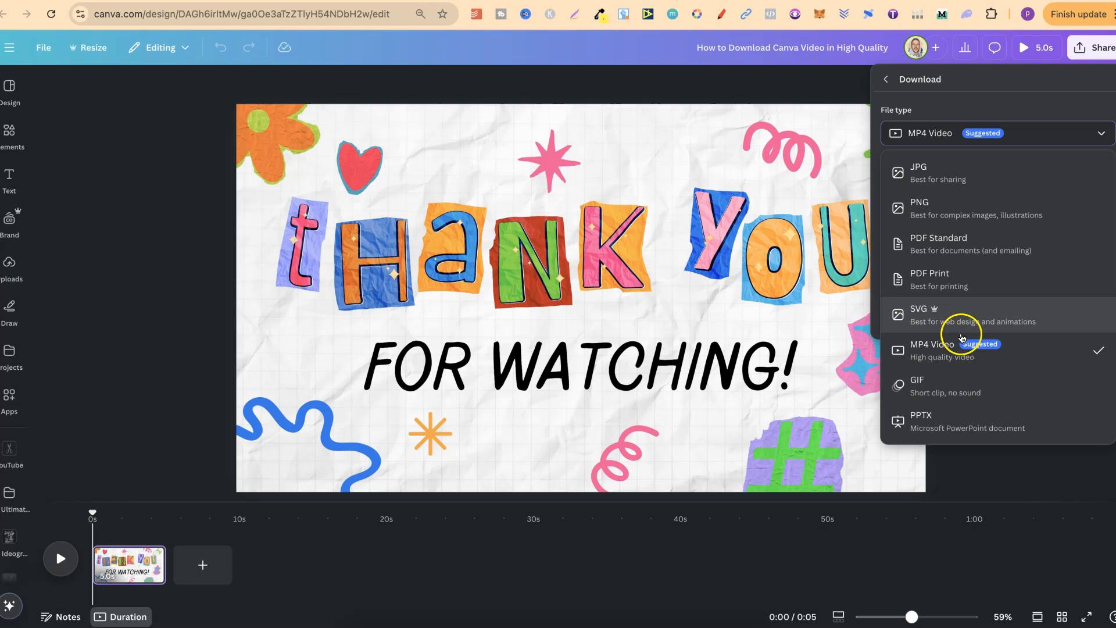
pyautogui.click(938, 347)
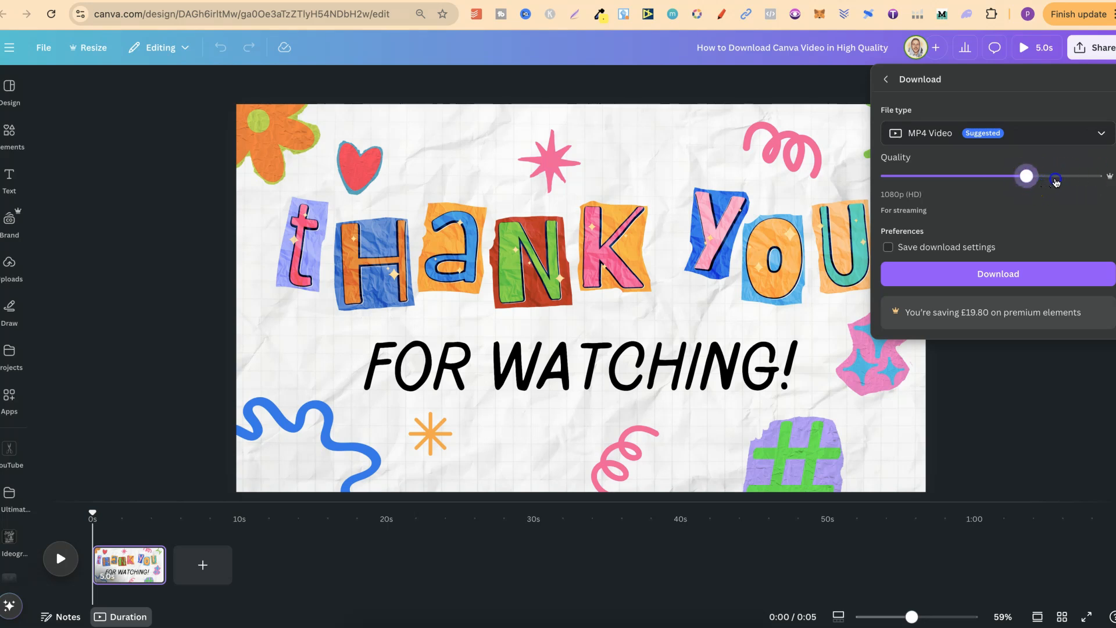
# - Try each quality level on the slider and leave it at 4K (UHD)
pyautogui.moveTo(1025, 176); pyautogui.dragTo(1096, 175)
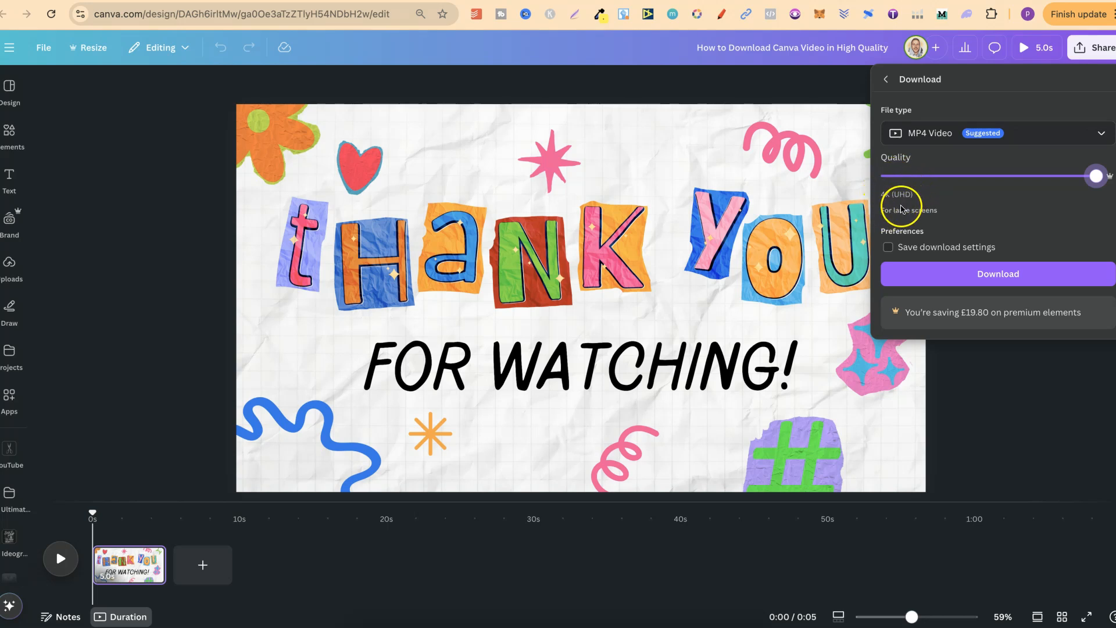
pyautogui.moveTo(1095, 175); pyautogui.dragTo(1025, 175)
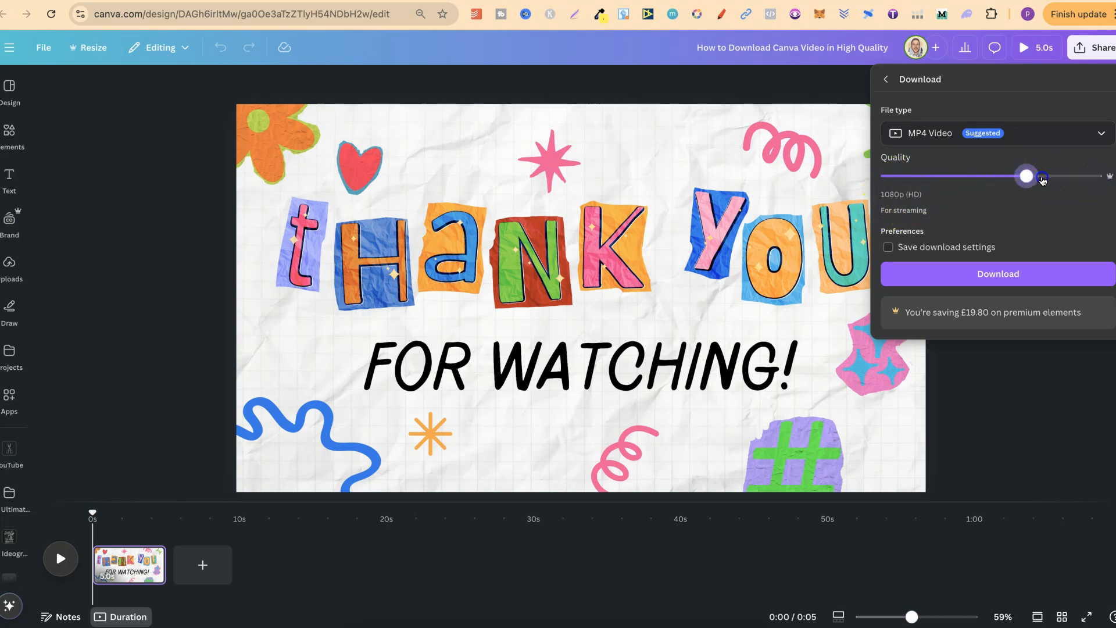
pyautogui.moveTo(1025, 176); pyautogui.dragTo(886, 176)
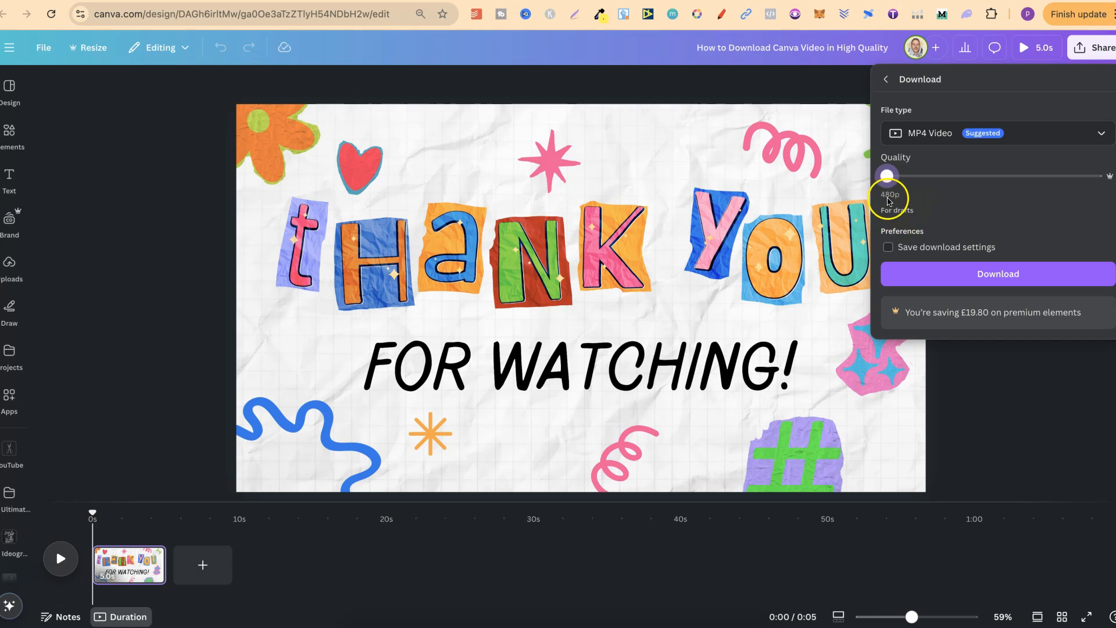
pyautogui.moveTo(885, 176); pyautogui.dragTo(956, 176)
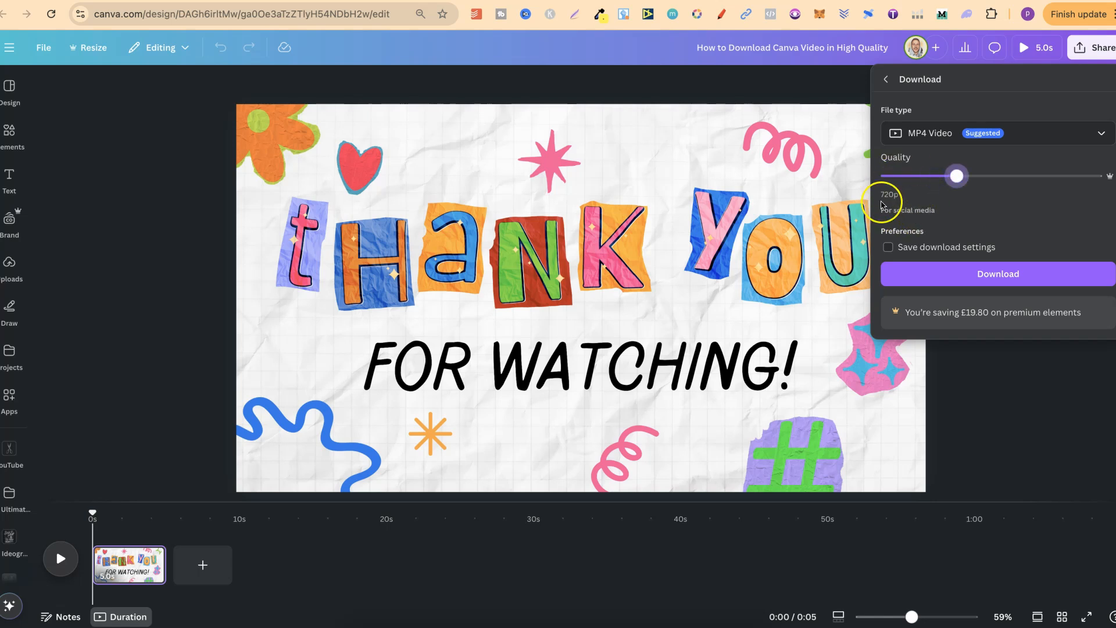
pyautogui.moveTo(956, 176); pyautogui.dragTo(1023, 176)
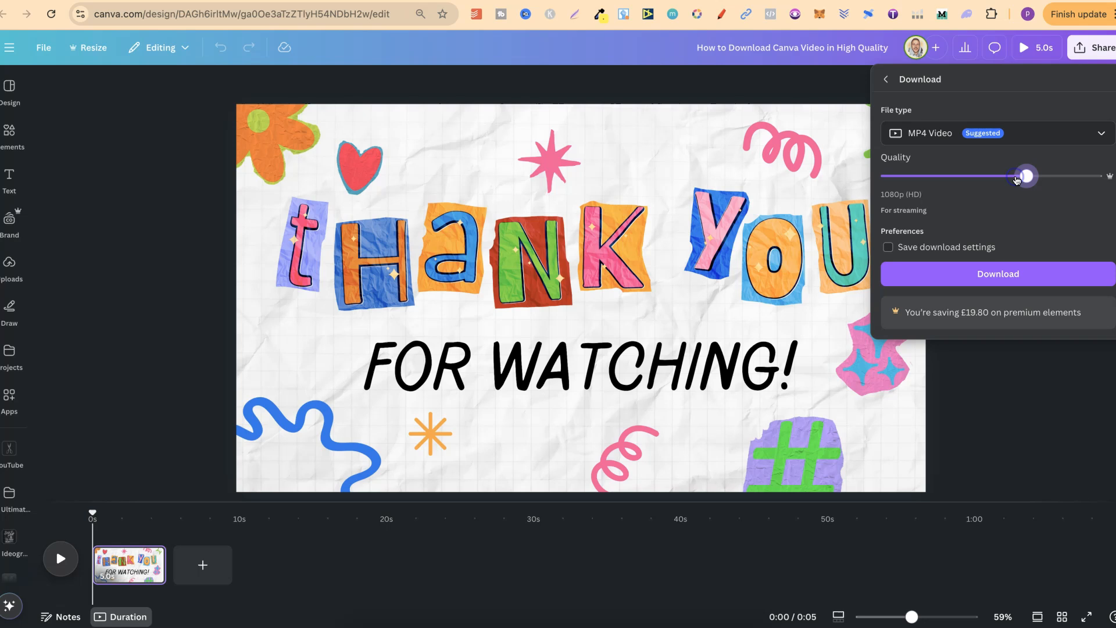
pyautogui.moveTo(1022, 175); pyautogui.dragTo(1096, 175)
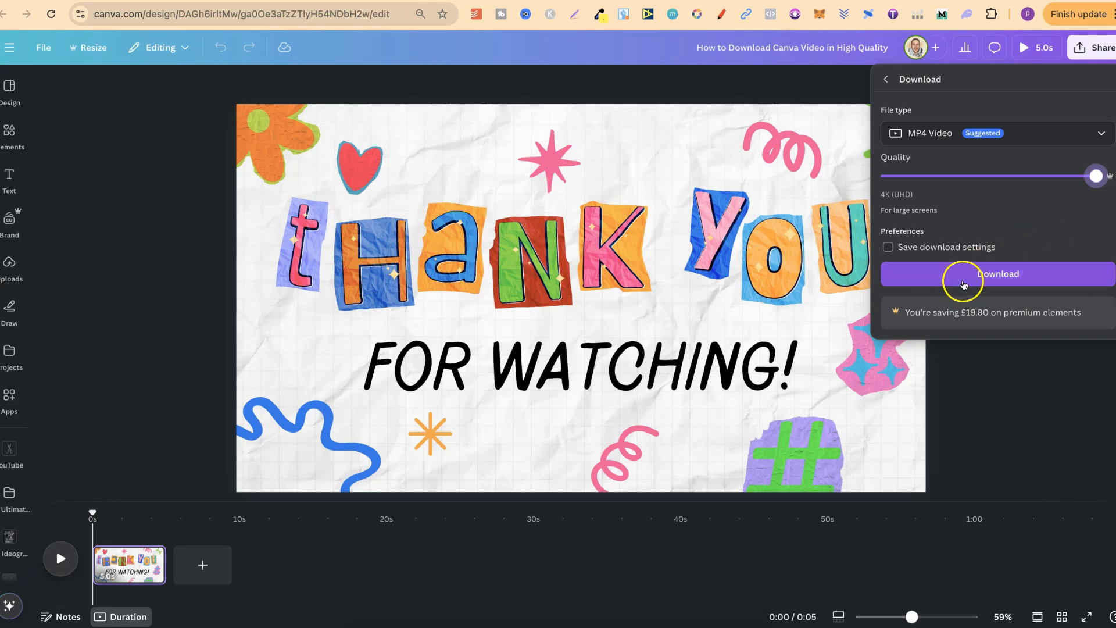
# - Download the 4K MP4 and play the finished file from the browser downloads
pyautogui.click(996, 273)
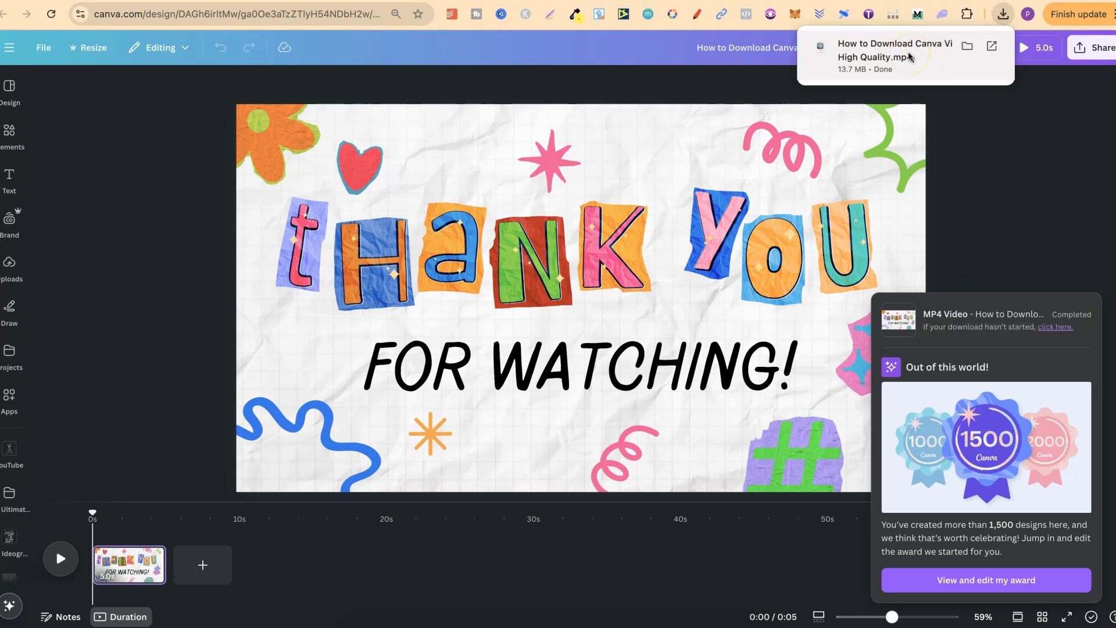
pyautogui.click(894, 52)
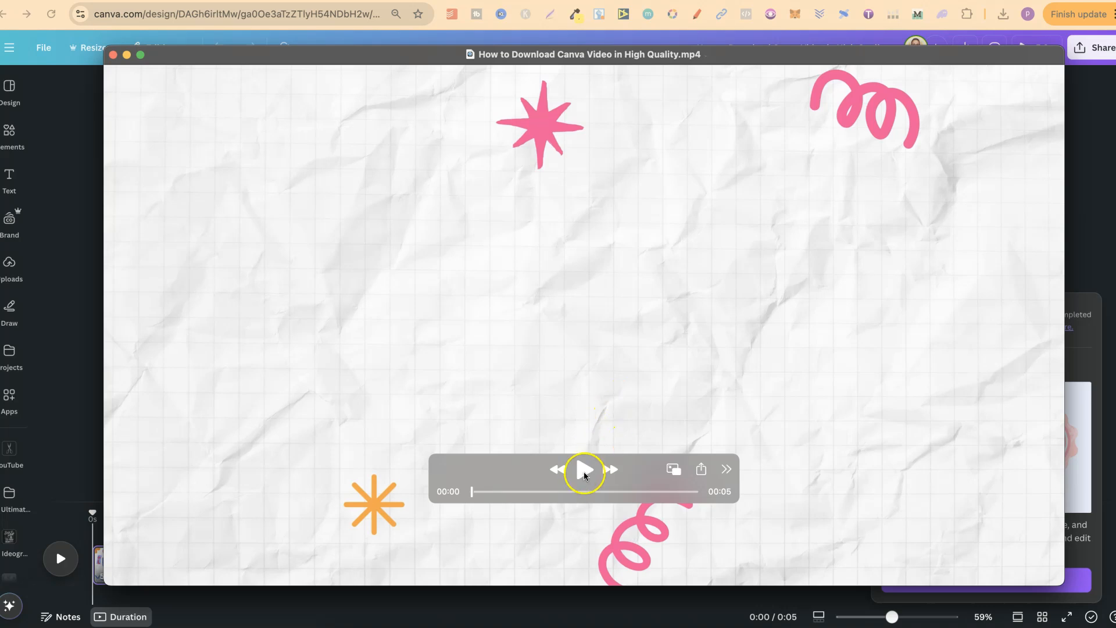
pyautogui.click(583, 468)
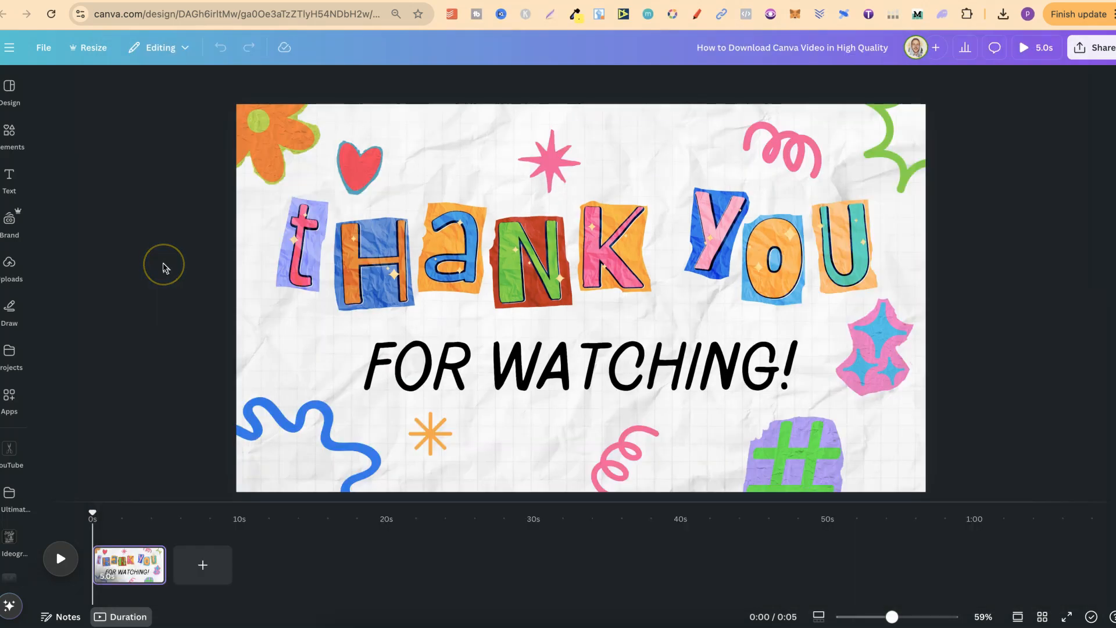
pyautogui.moveTo(162, 267)
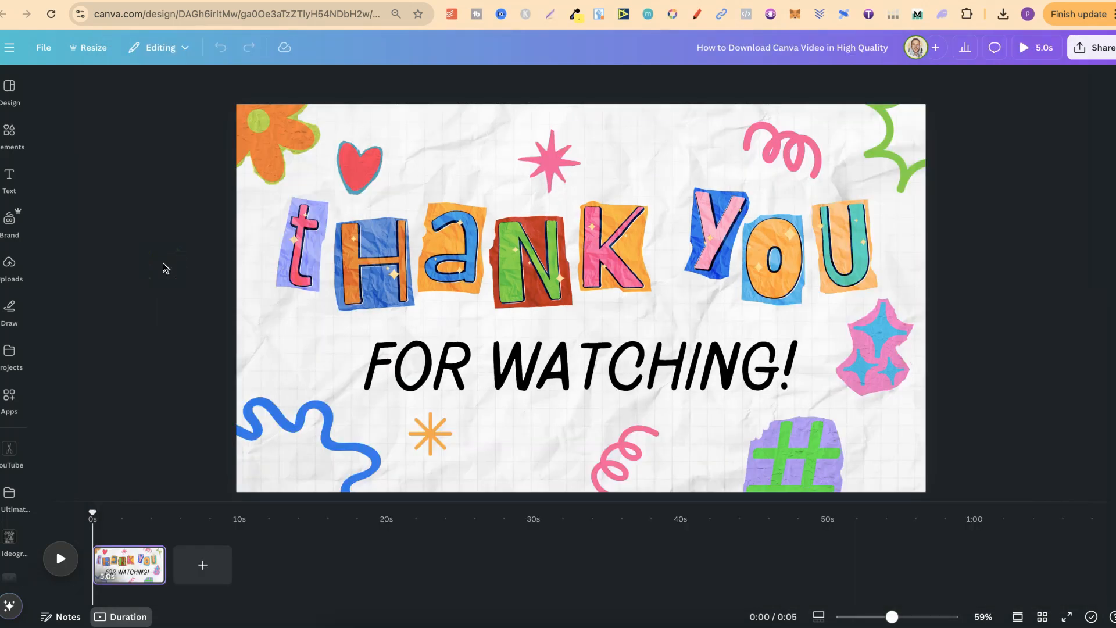